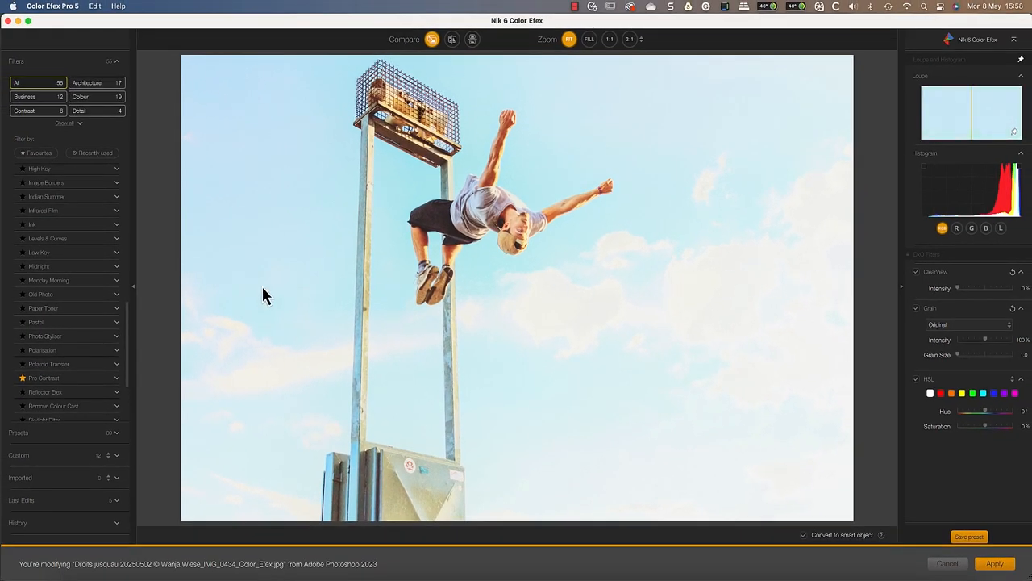
# Stack Old Photo and Image Borders filters on the parkour photo, then compare before and after
pyautogui.click(41, 294)
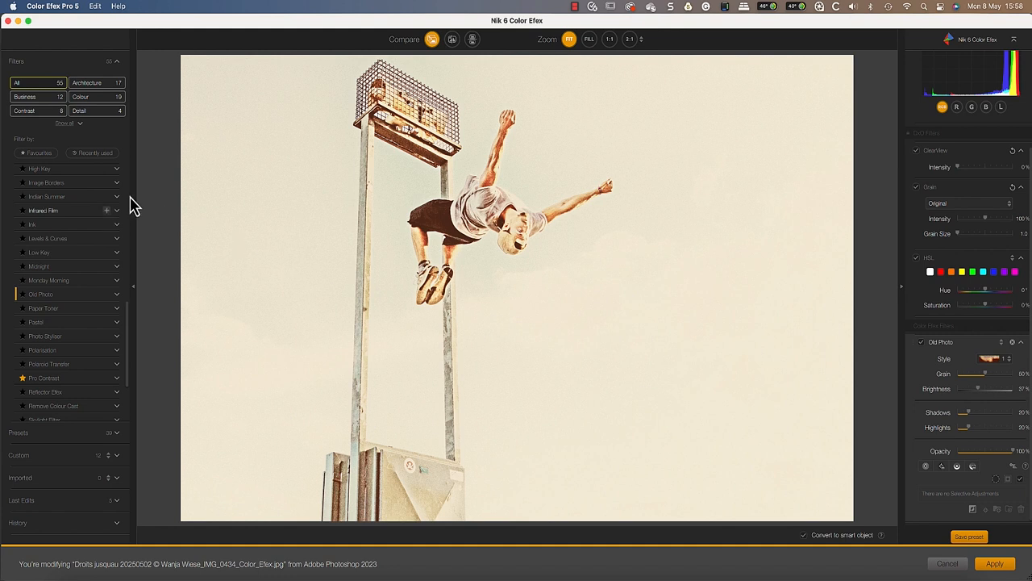
pyautogui.click(107, 182)
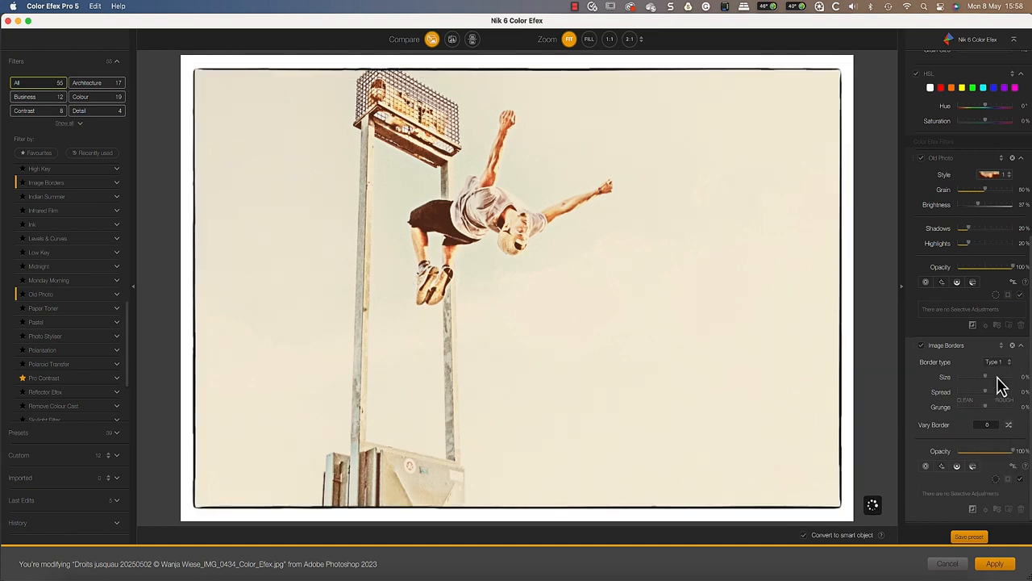
pyautogui.click(432, 39)
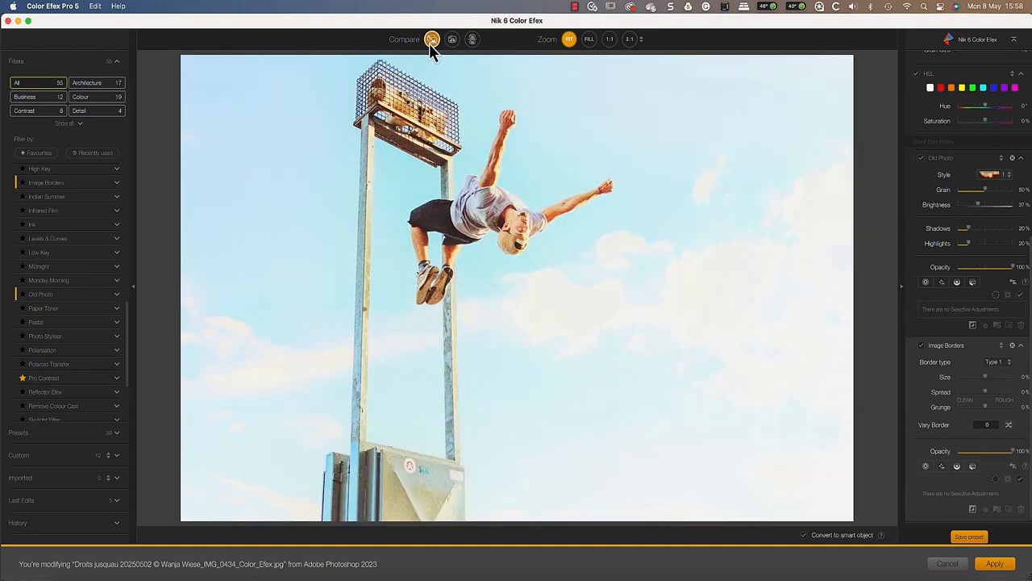
pyautogui.click(432, 40)
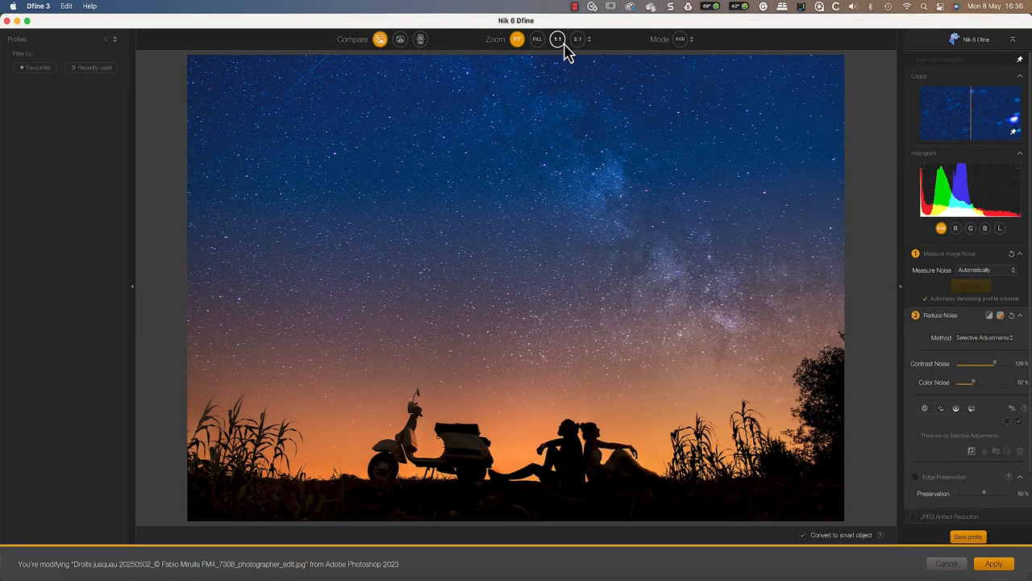
# View the night sky at 1:1, set HDR tone compression to 48%, rotate horizon to 6.1°
pyautogui.click(558, 38)
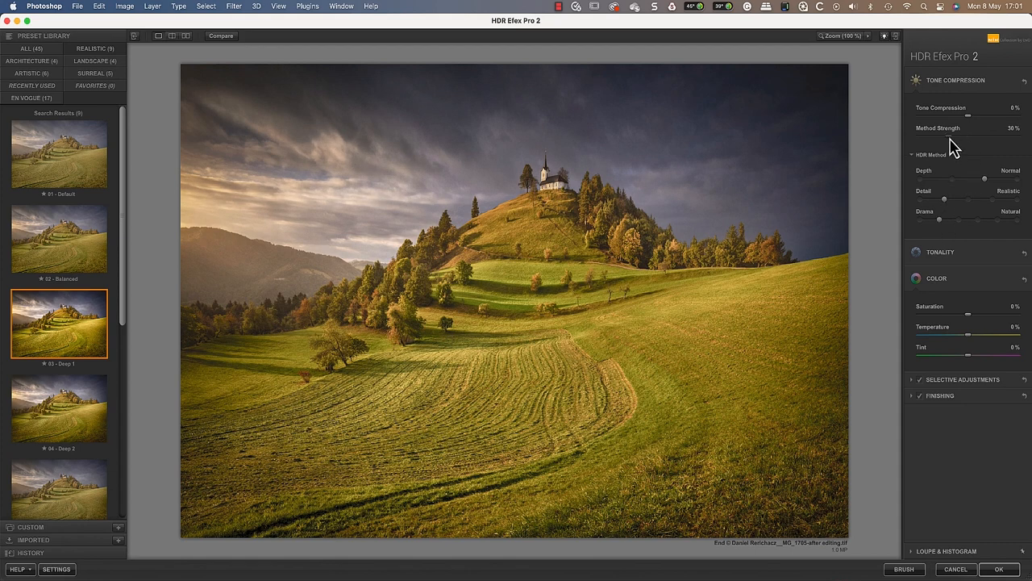
pyautogui.moveTo(926, 118); pyautogui.dragTo(996, 118)
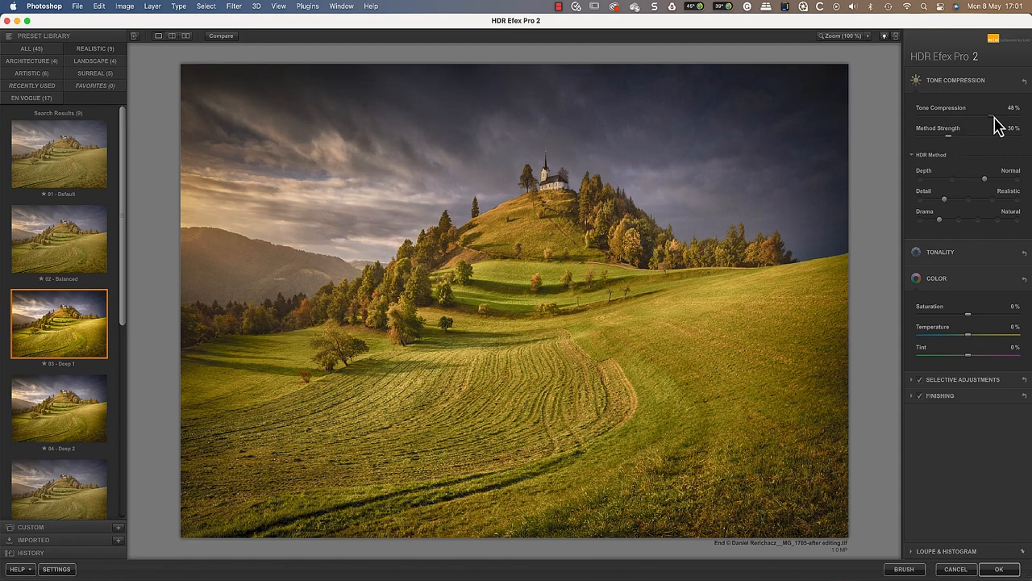
pyautogui.moveTo(976, 117); pyautogui.dragTo(995, 116)
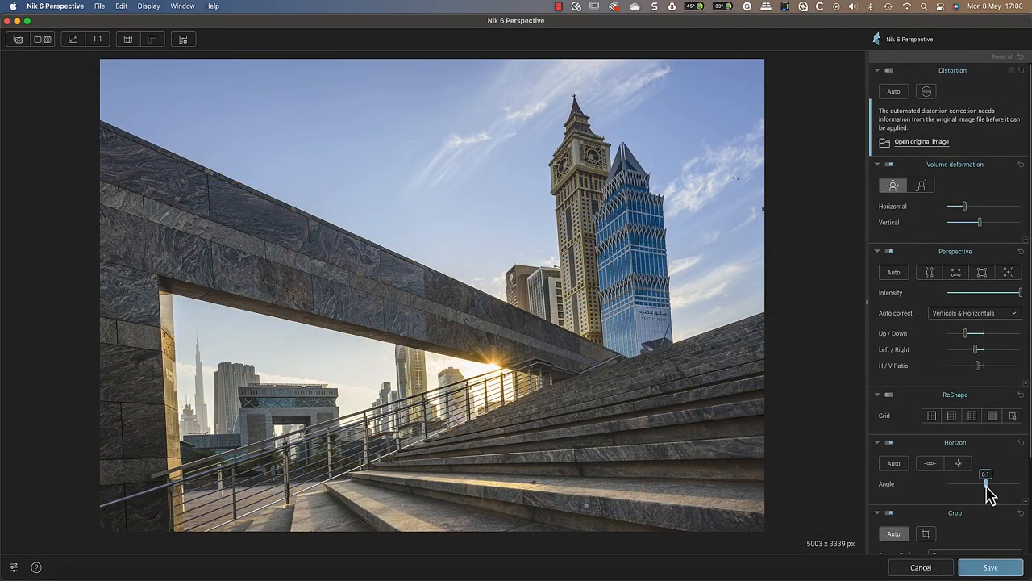
pyautogui.moveTo(990, 484); pyautogui.dragTo(982, 483)
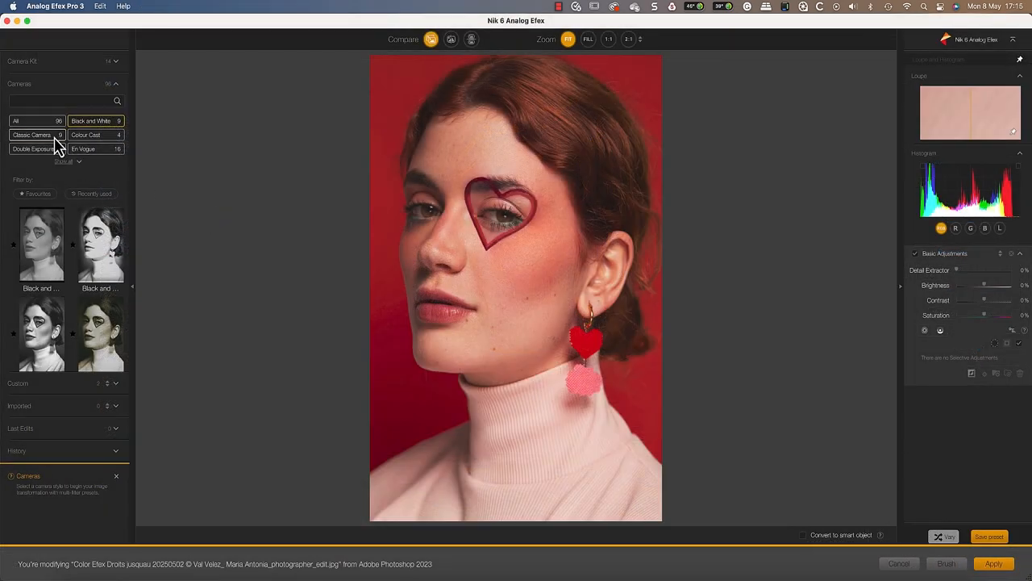
# Apply a Classic Camera preset to the portrait, replacing its settings, then browse Silver Efex presets
pyautogui.click(41, 242)
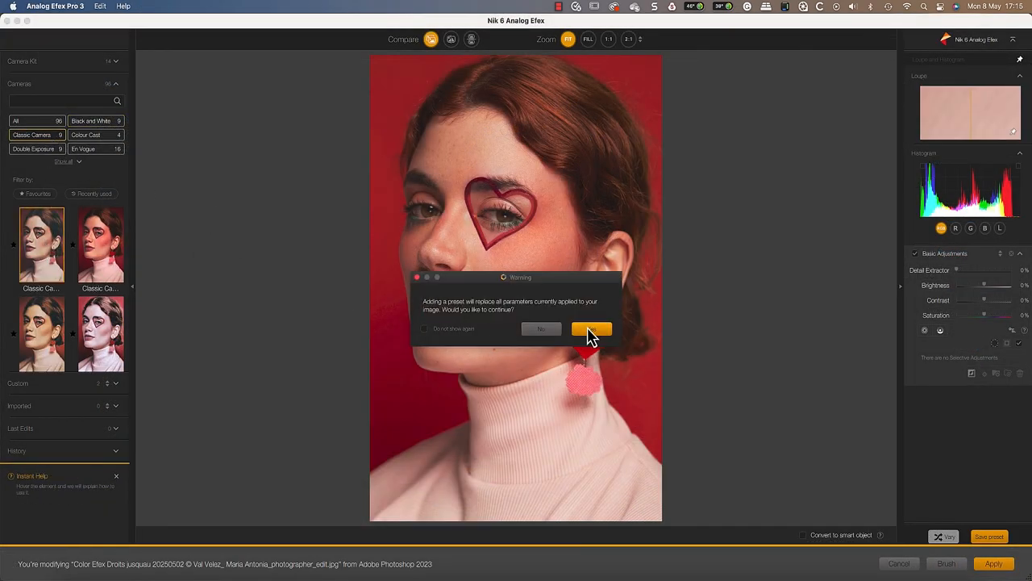
pyautogui.click(591, 329)
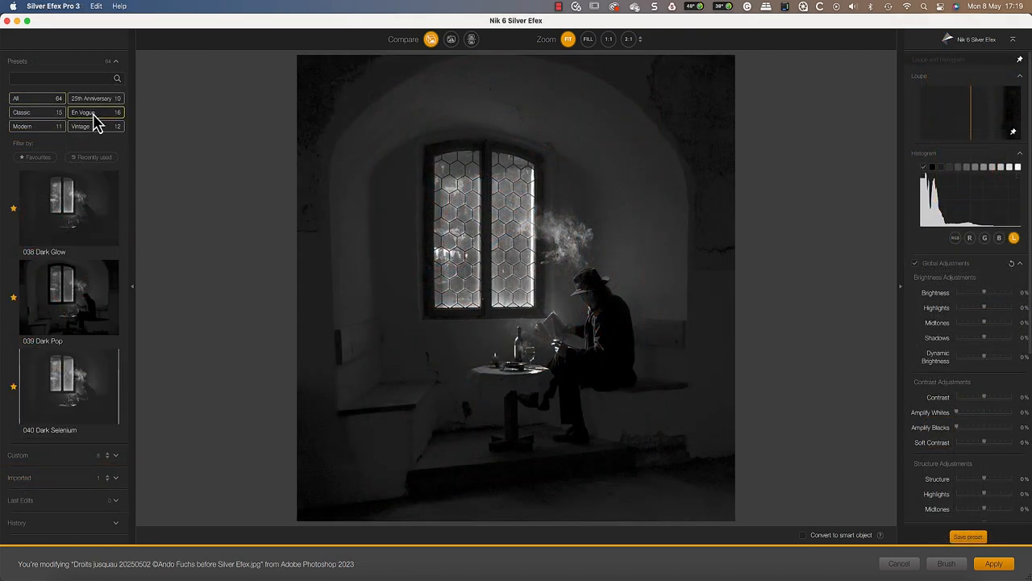
pyautogui.scroll(-3)
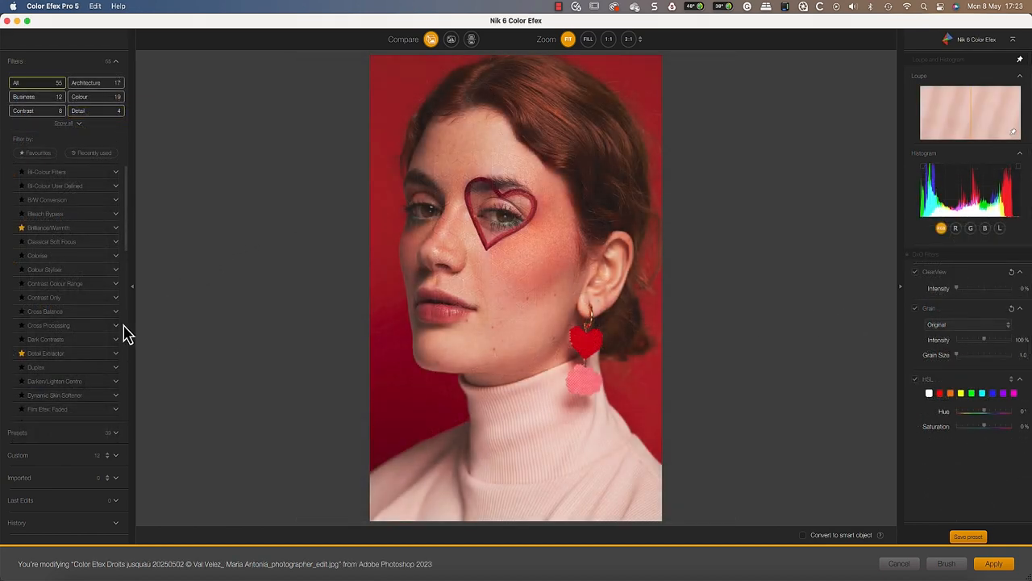
# Add Cross Processing to the portrait with a method from the C6 to C41 group
pyautogui.click(48, 325)
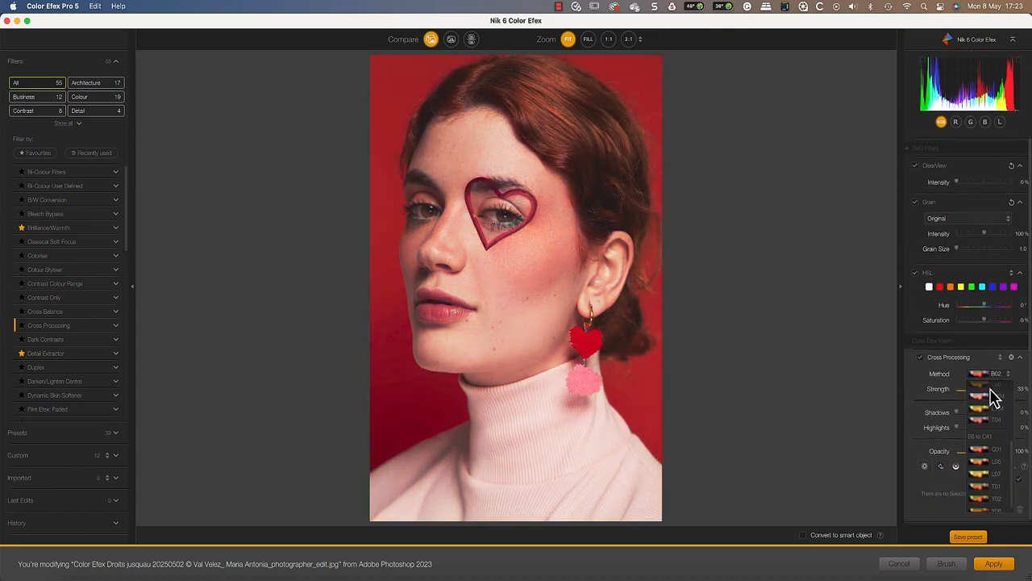
pyautogui.click(988, 444)
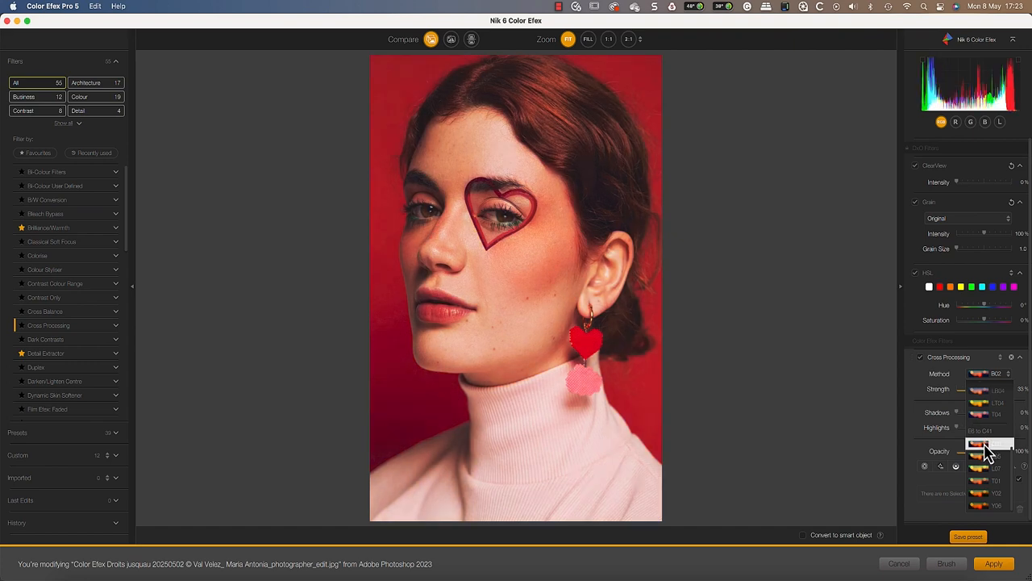
pyautogui.click(987, 445)
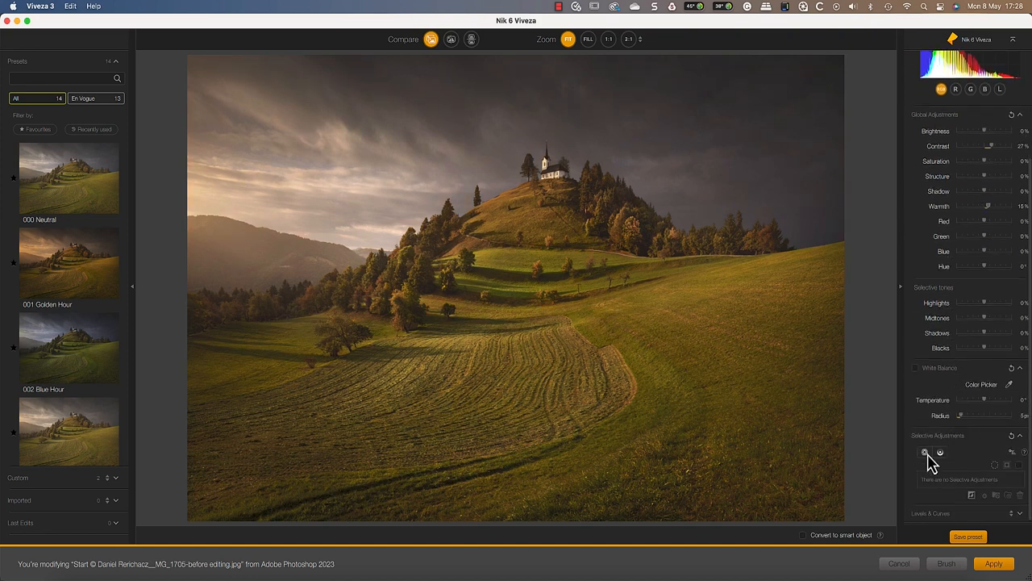
# Start adding a selective control point to the hillside church landscape
pyautogui.click(524, 211)
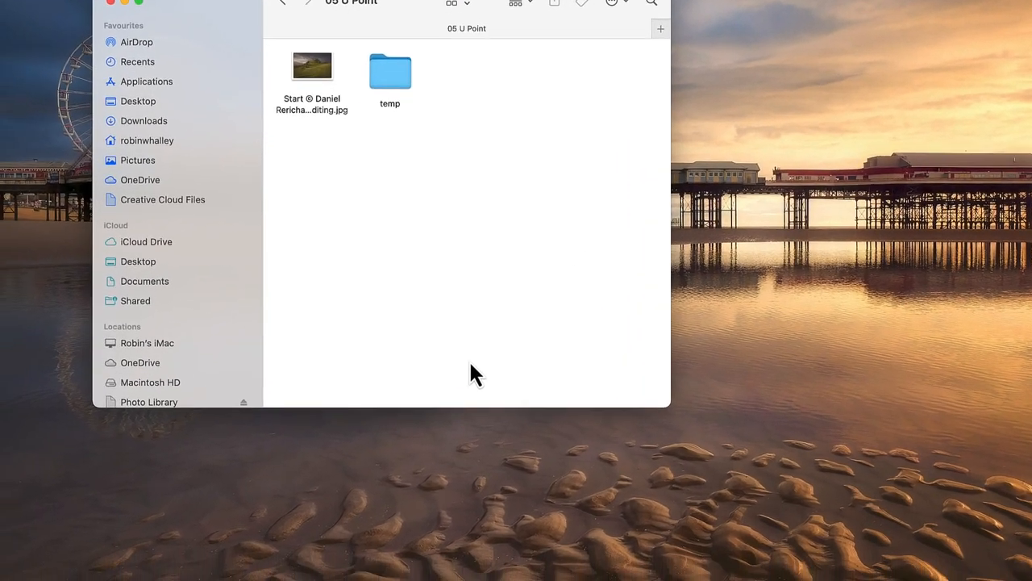
# Launch Viveza 3 from Launchpad by searching 'viv'
pyautogui.click(254, 548)
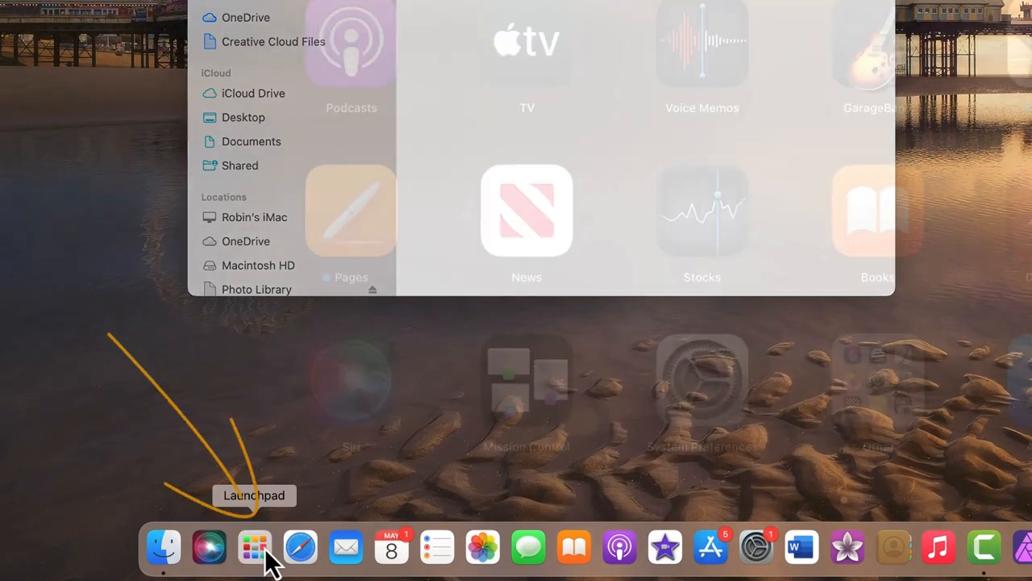
pyautogui.write('viv')
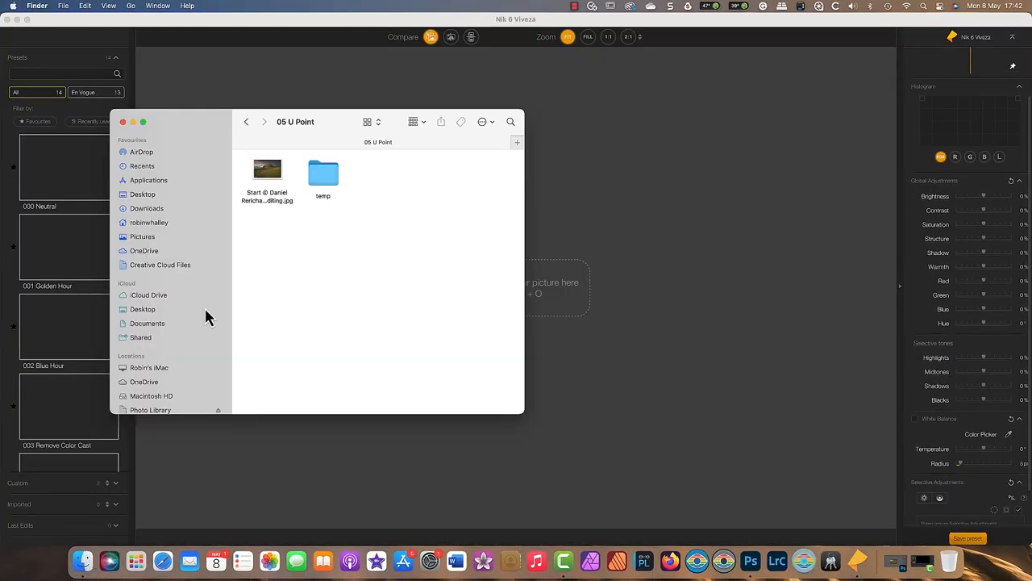
# Drop the hillside Start image into Viveza and accept the JPEG notice
pyautogui.moveTo(266, 170); pyautogui.dragTo(561, 286)
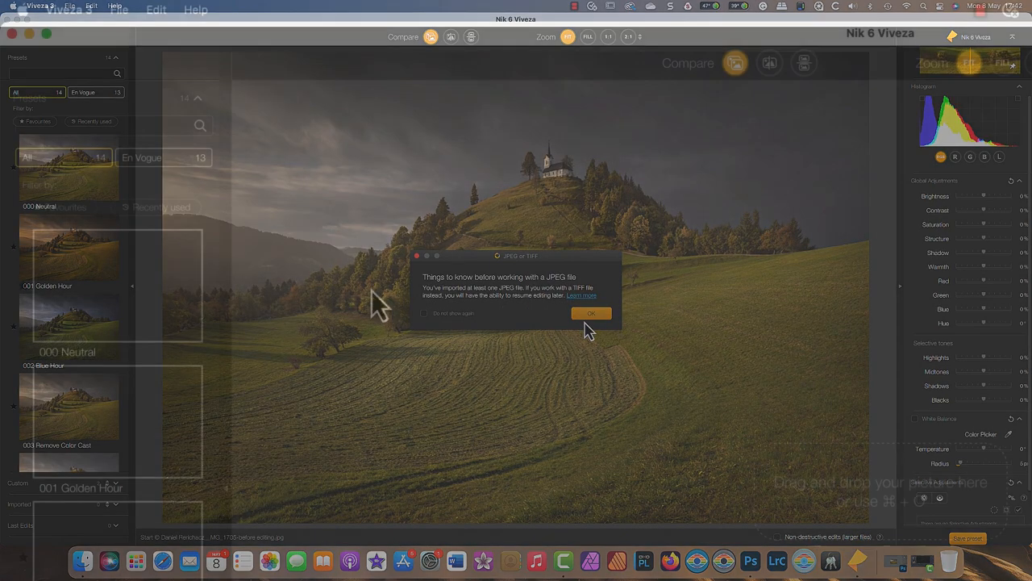
pyautogui.click(591, 313)
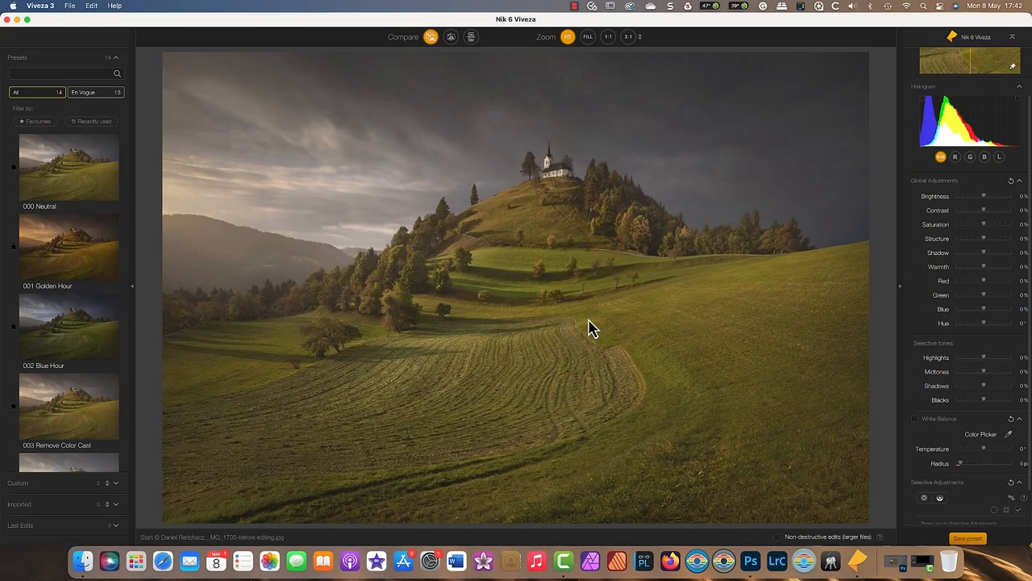
pyautogui.moveTo(989, 235)
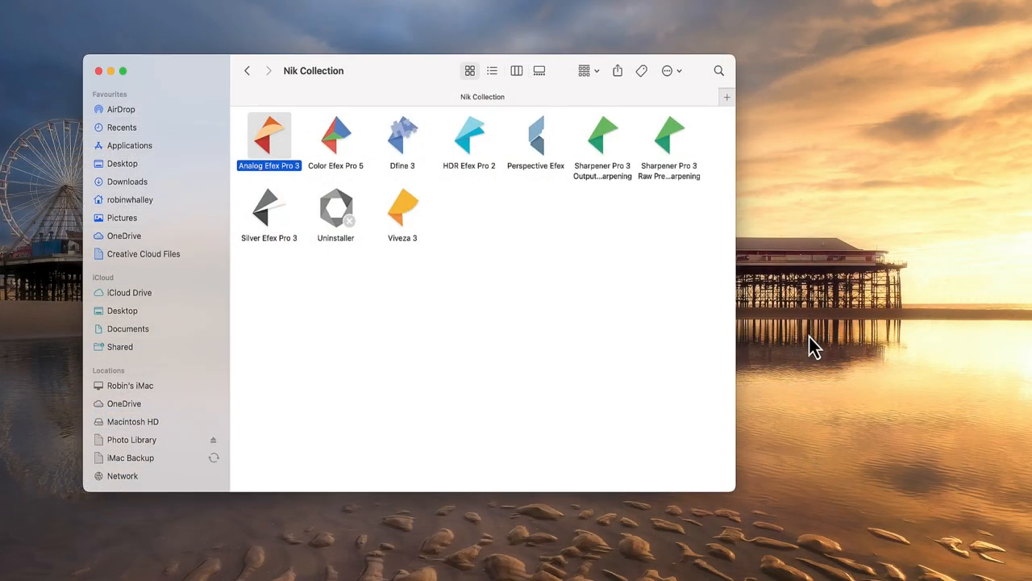
pyautogui.moveTo(367, 323)
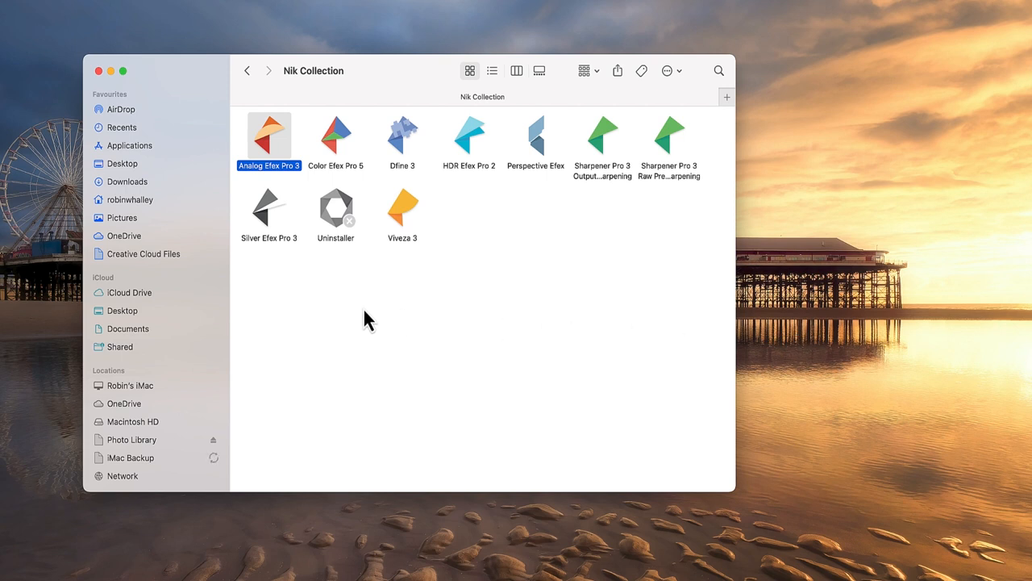
pyautogui.moveTo(407, 222)
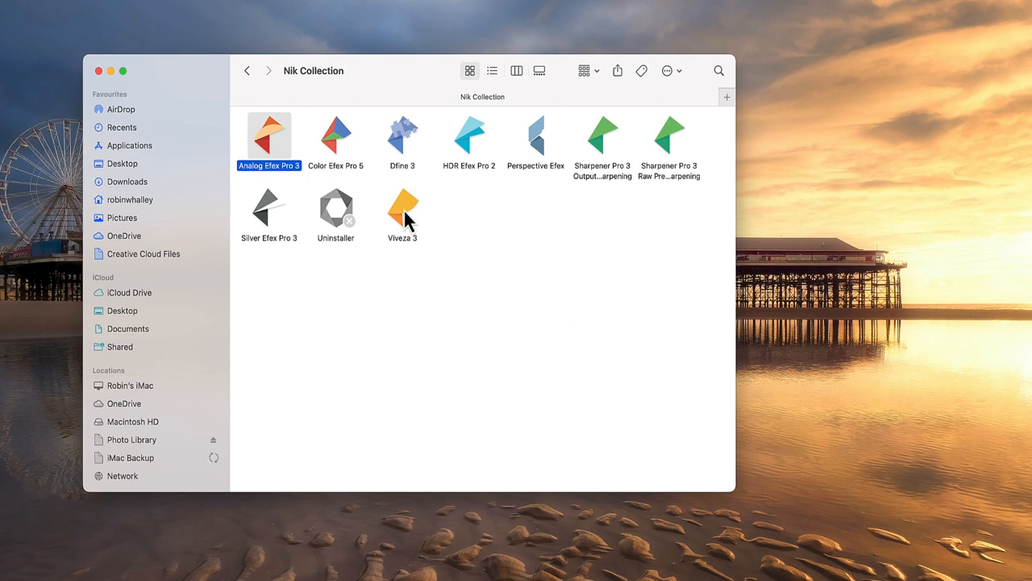
# Open Viveza 3 directly from the Nik Collection folder
pyautogui.click(402, 206)
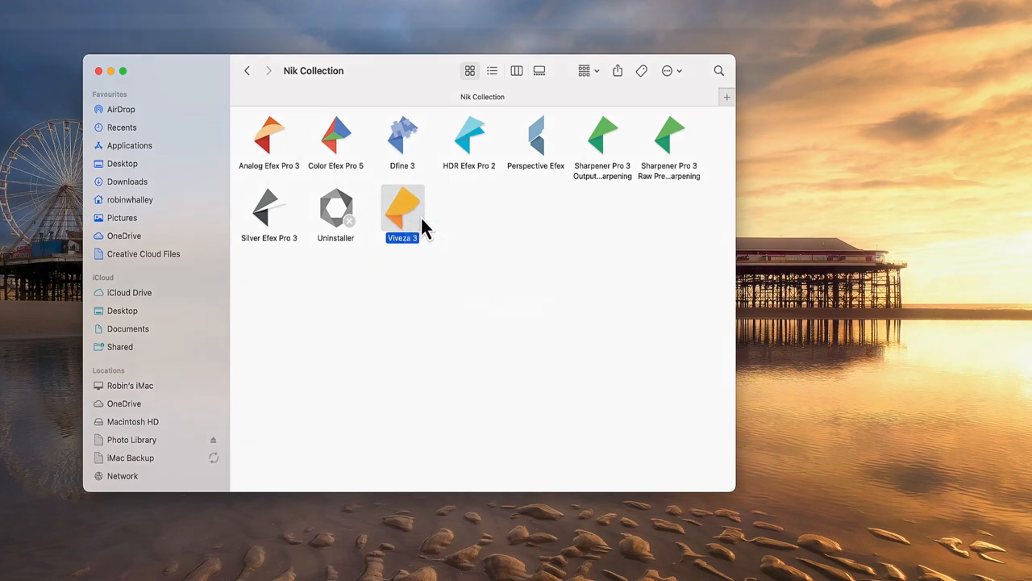
pyautogui.doubleClick(402, 206)
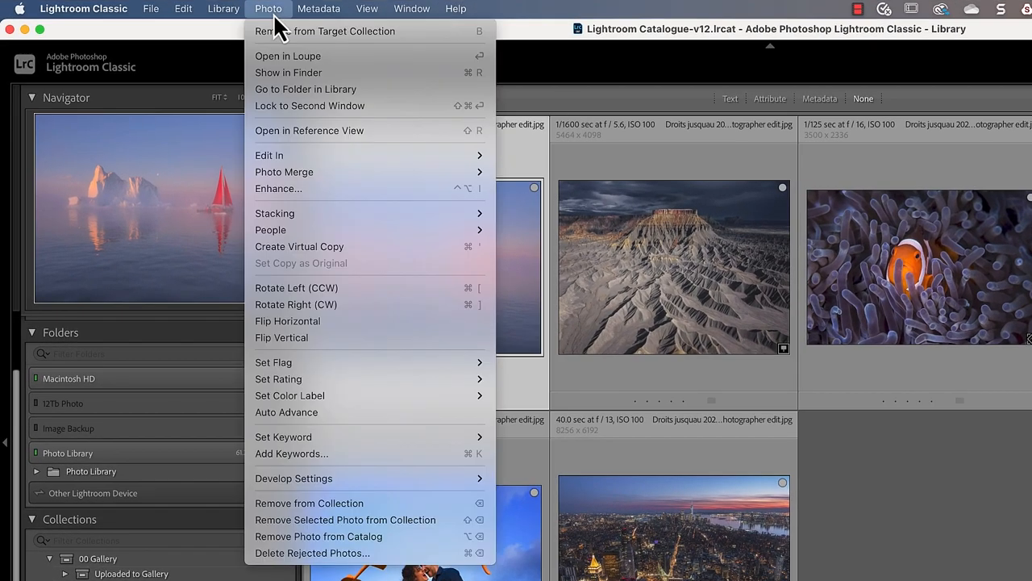
pyautogui.moveTo(269, 155)
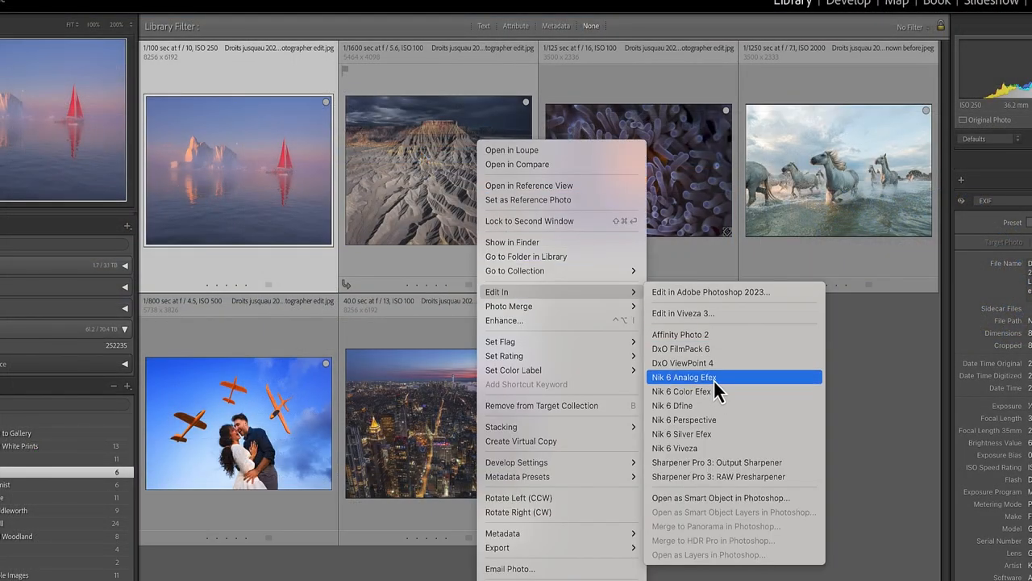
# Send a copy of the iceberg sailboat photo to Nik 6 Analog Efex
pyautogui.click(683, 377)
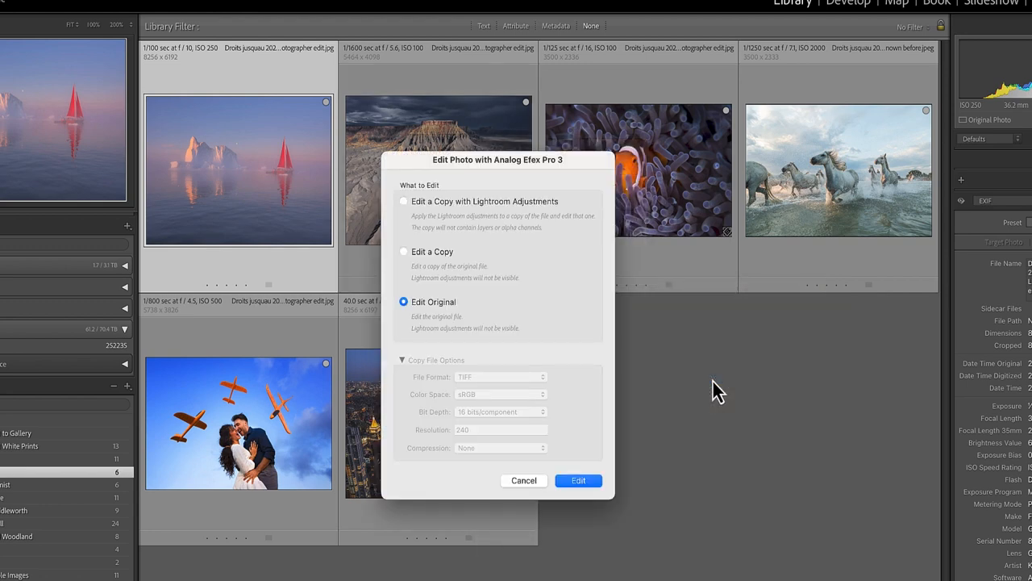
pyautogui.moveTo(657, 424)
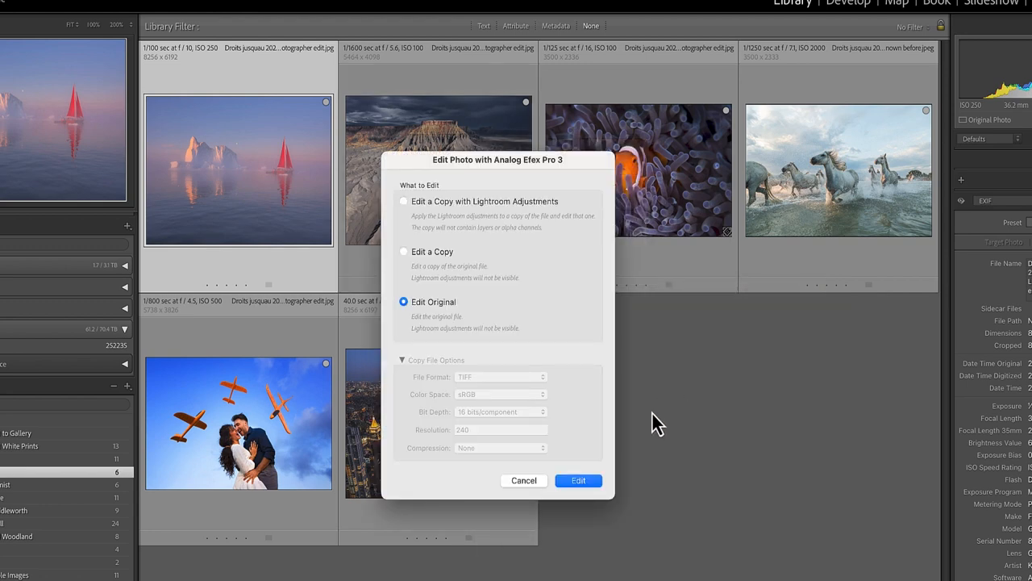
pyautogui.click(404, 252)
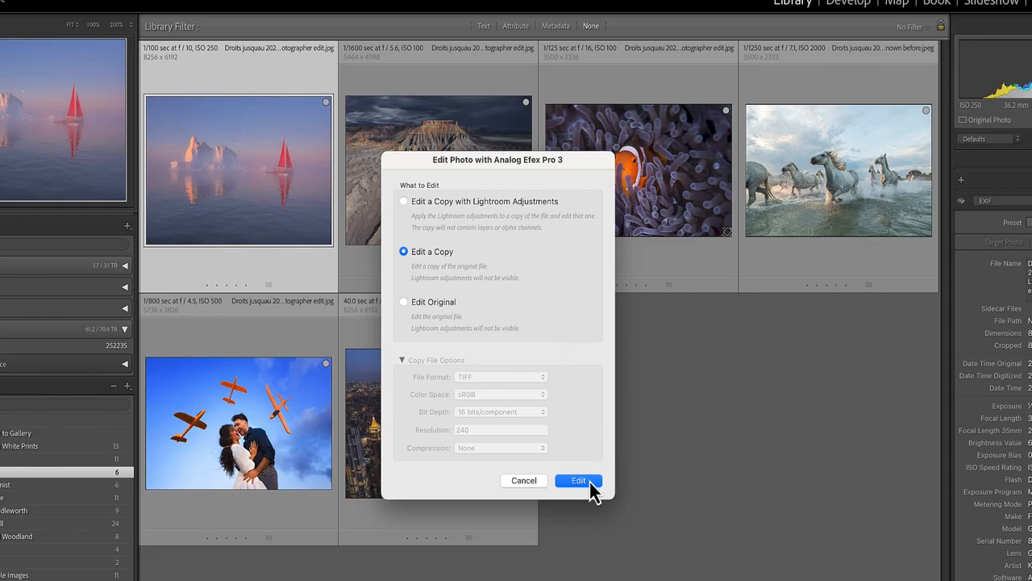
pyautogui.click(578, 480)
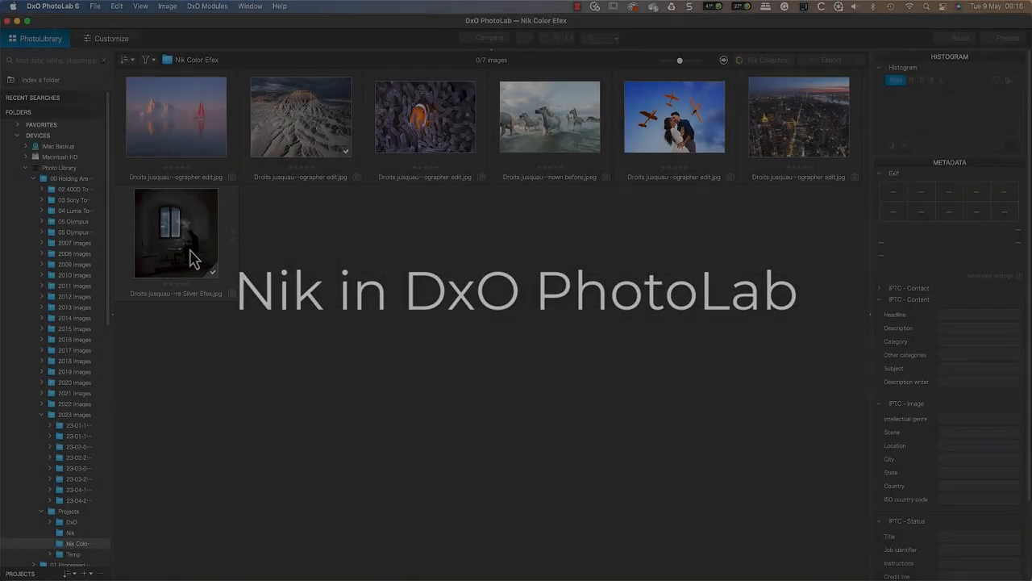
# Send the dark interior photo from the Nik Color Efex folder to Nik Collection
pyautogui.click(175, 232)
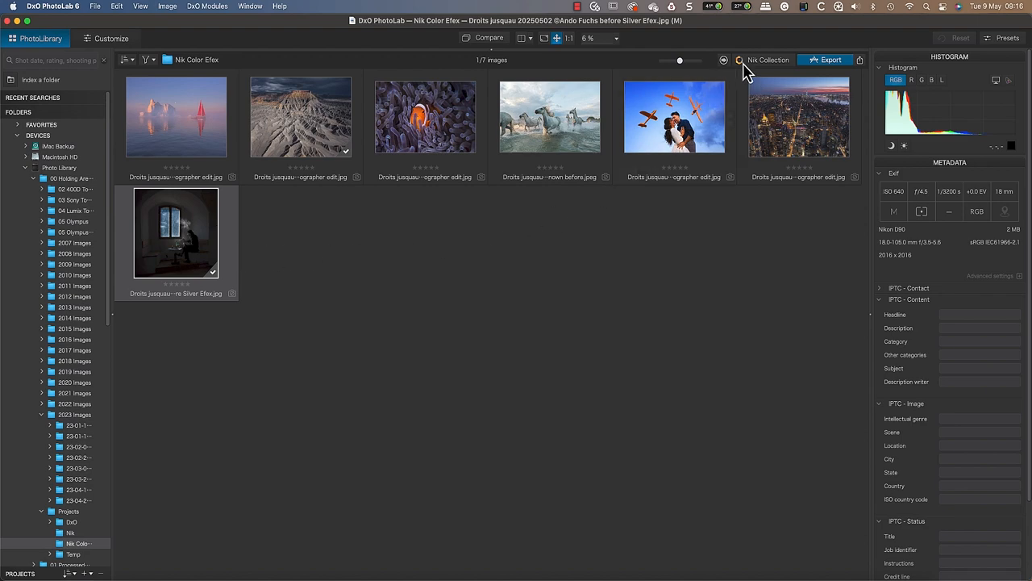
pyautogui.click(767, 59)
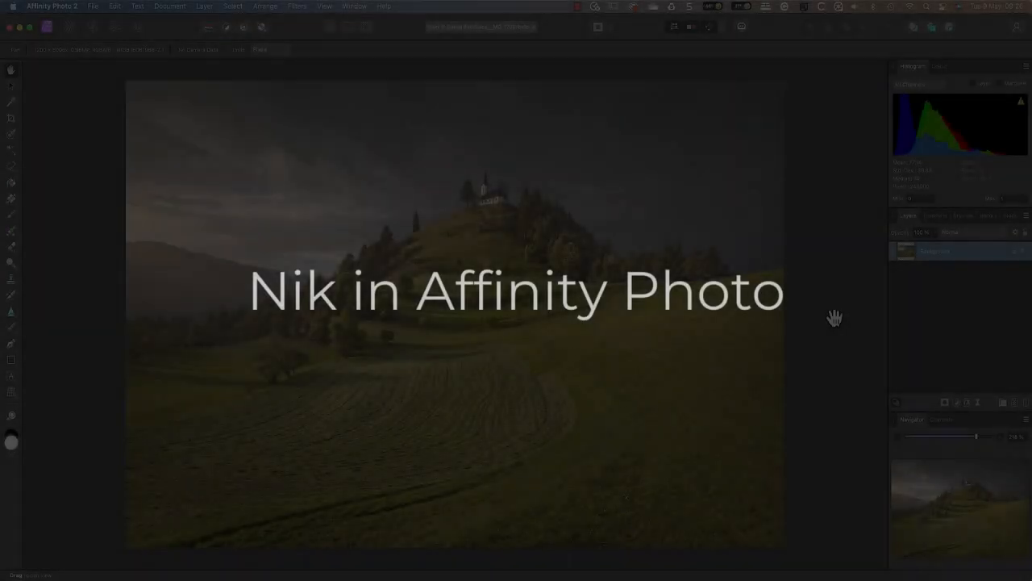
# Duplicate the hillside church Background layer and run a Nik Collection plugin from Filters > Plugins
pyautogui.rightClick(927, 117)
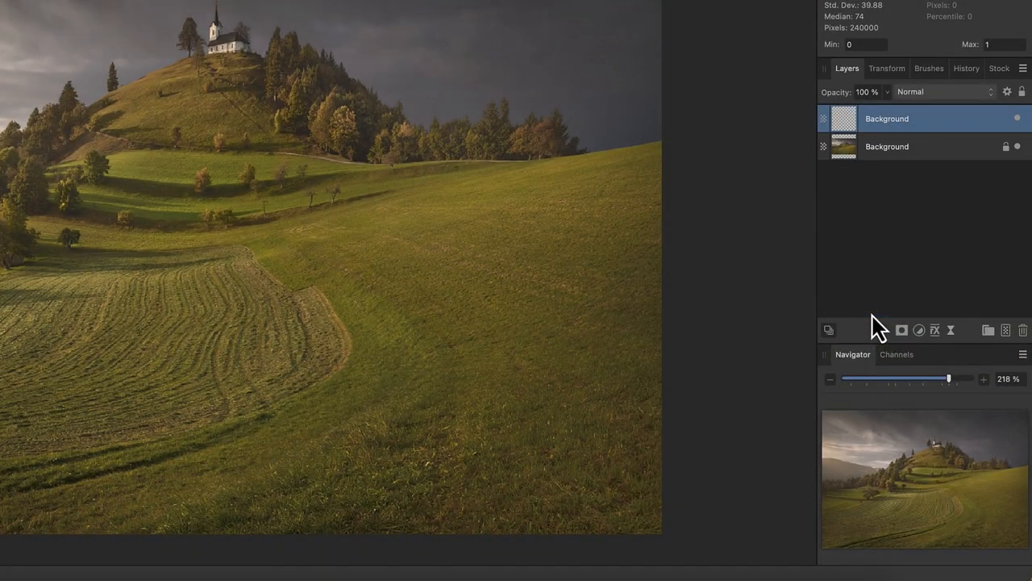
pyautogui.click(379, 7)
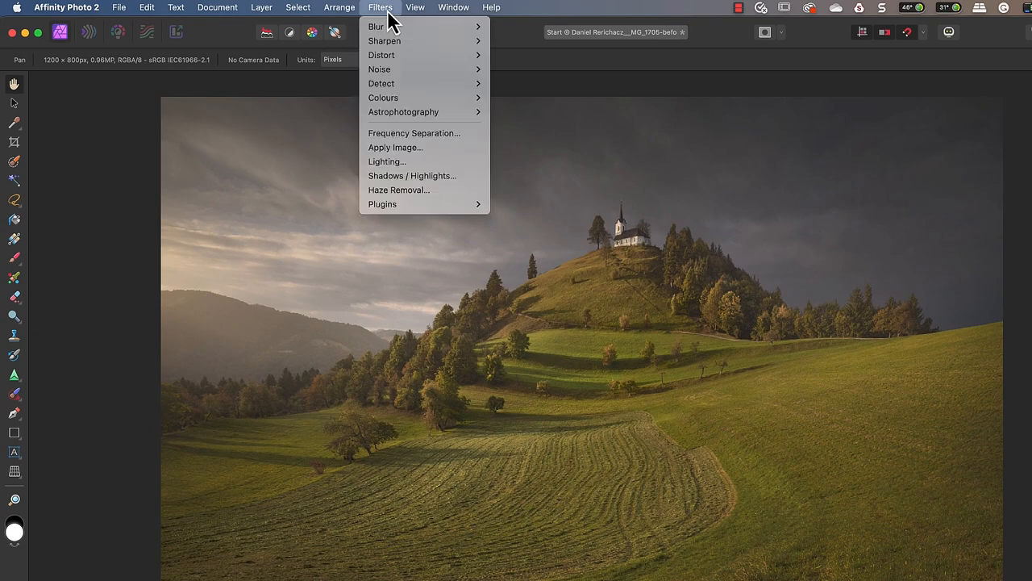
pyautogui.moveTo(382, 204)
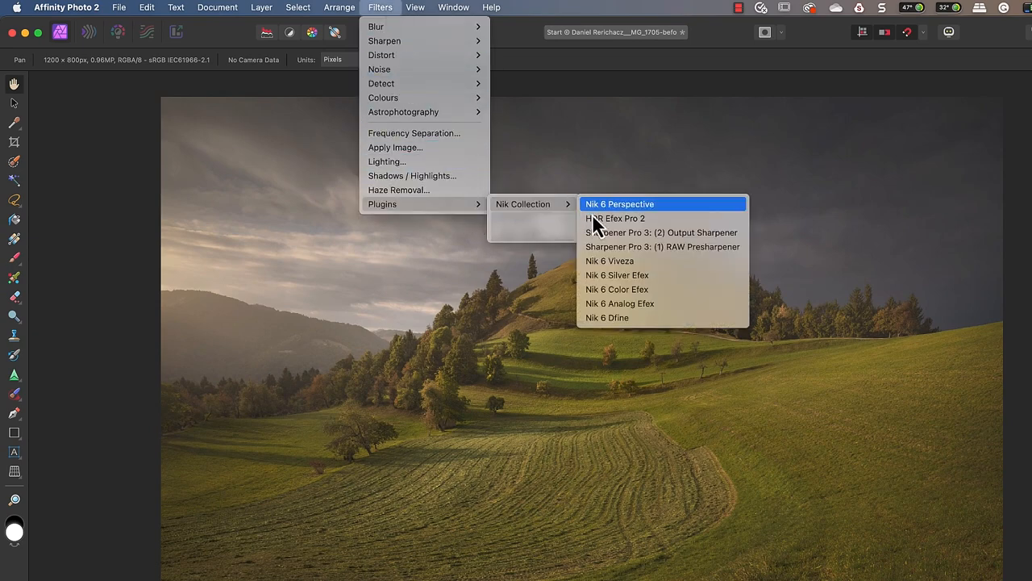
pyautogui.click(610, 261)
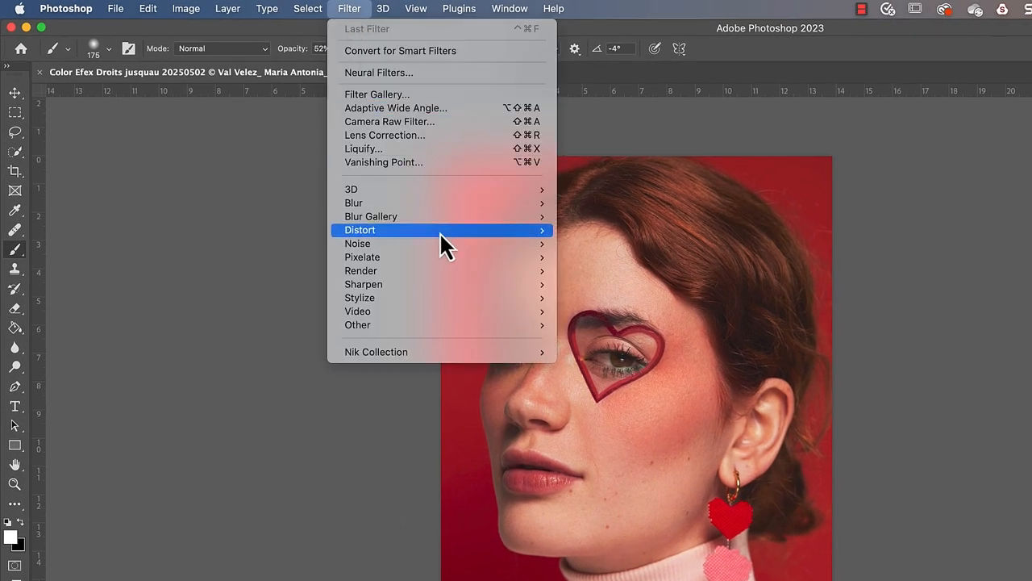
pyautogui.moveTo(376, 351)
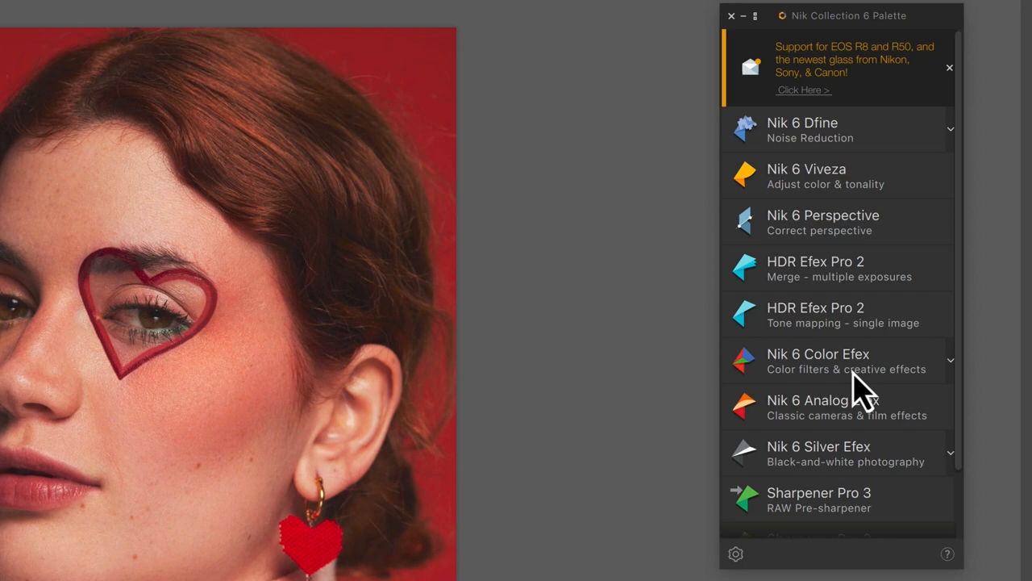
pyautogui.moveTo(762, 69)
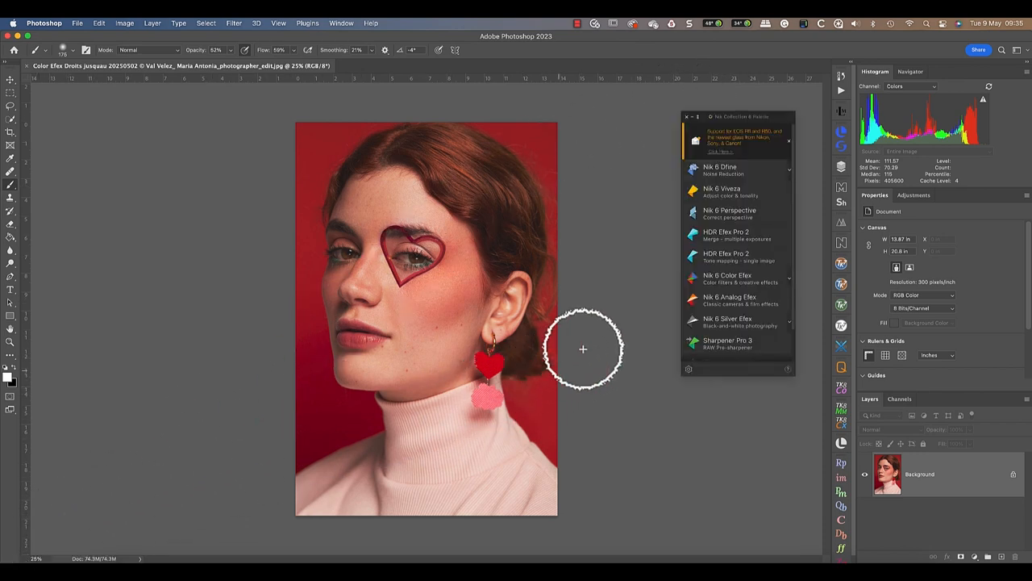
pyautogui.moveTo(689, 127)
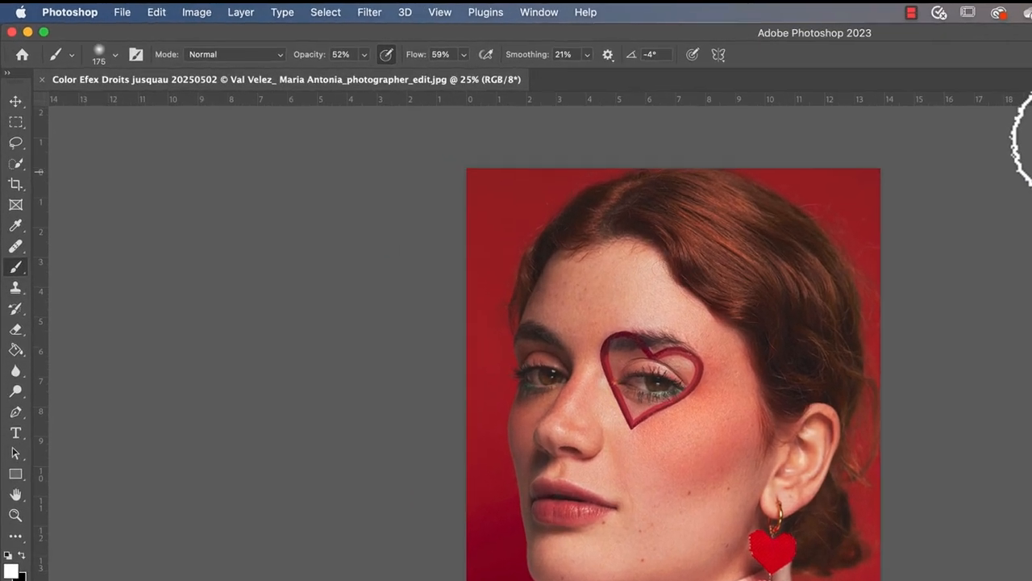
# Open the Nik Collection 6 Palette via File > Automate beside the heart-eye portrait
pyautogui.click(122, 12)
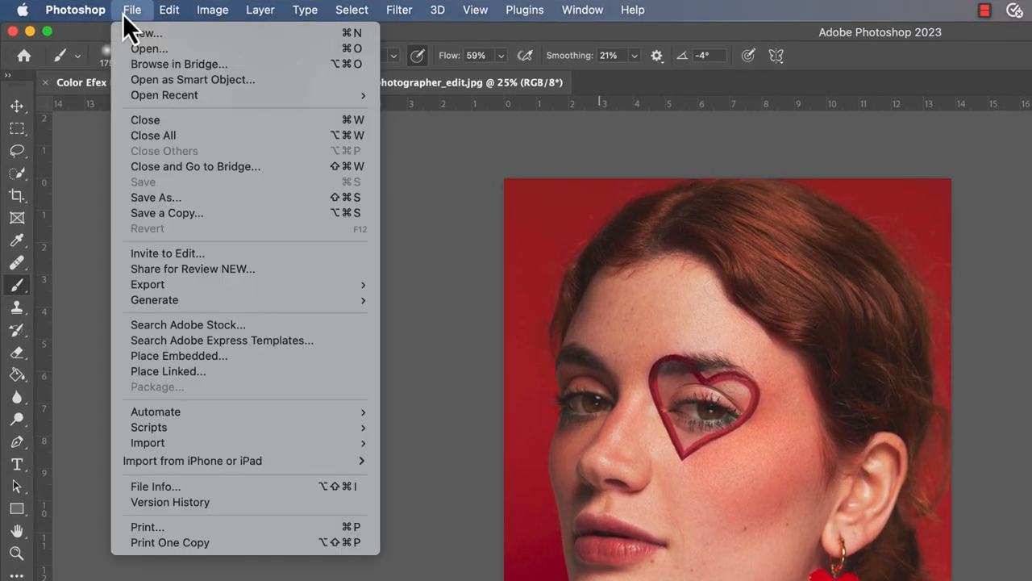
pyautogui.moveTo(155, 411)
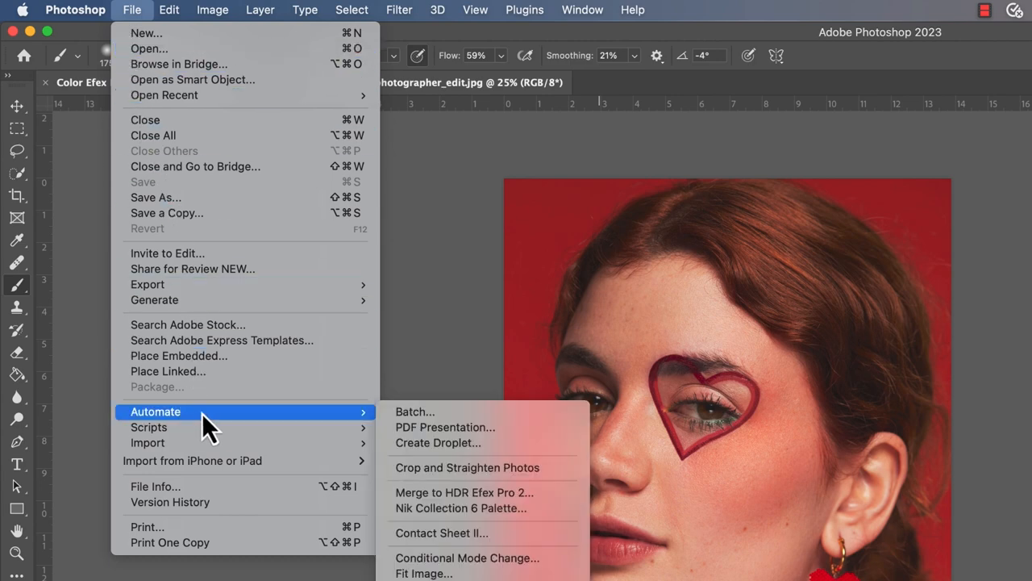
pyautogui.moveTo(463, 508)
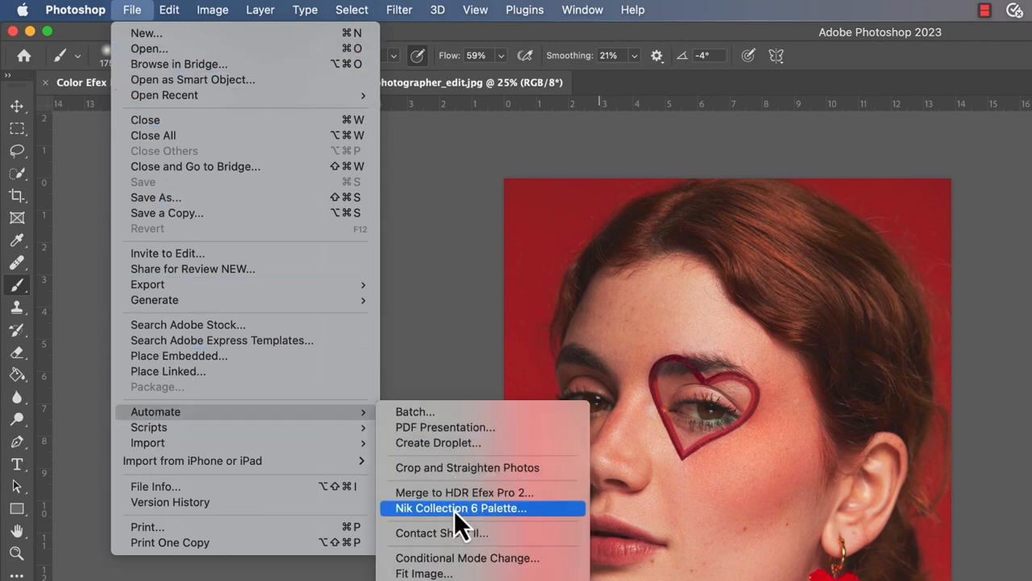
pyautogui.click(461, 507)
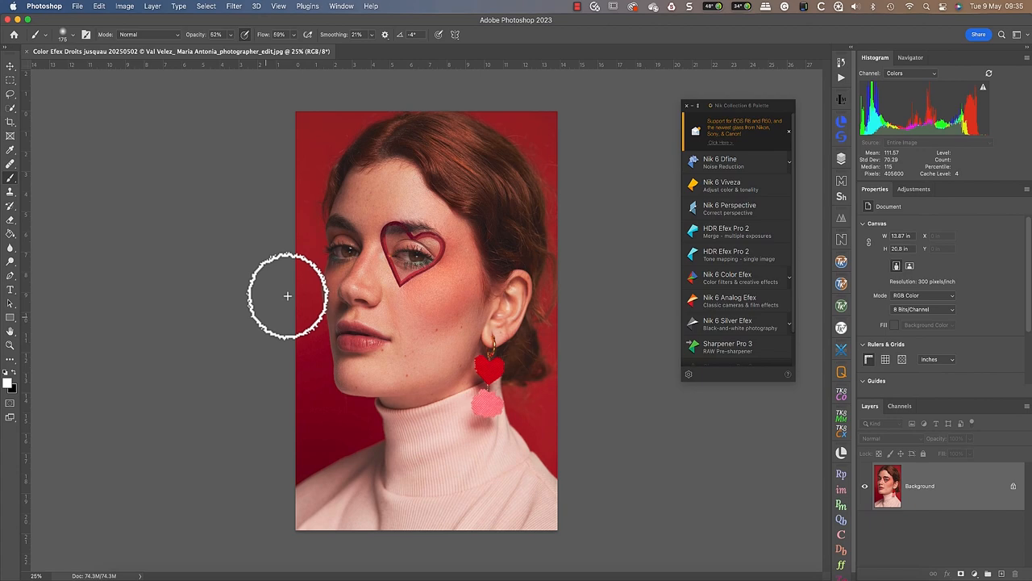
pyautogui.moveTo(274, 326)
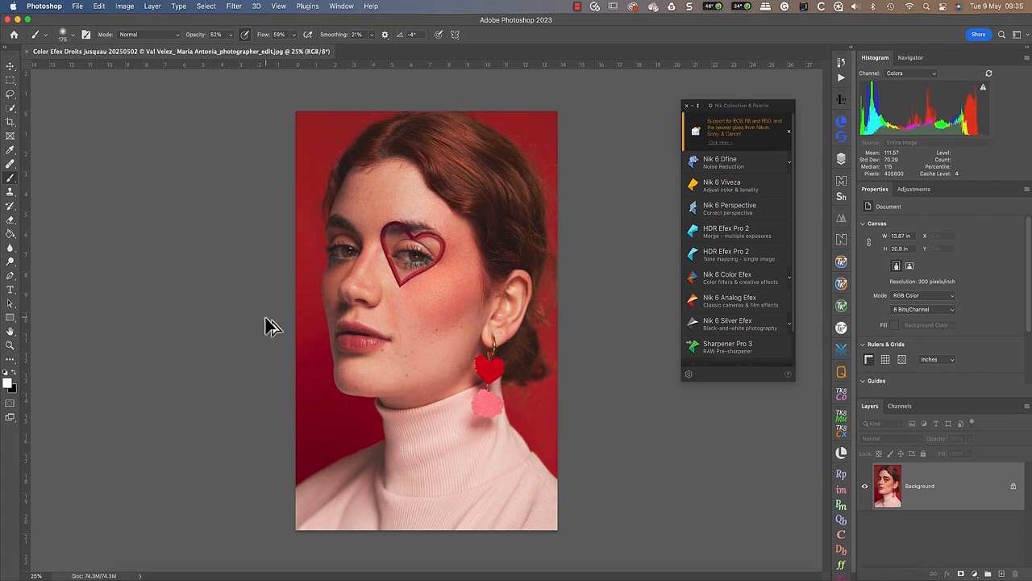